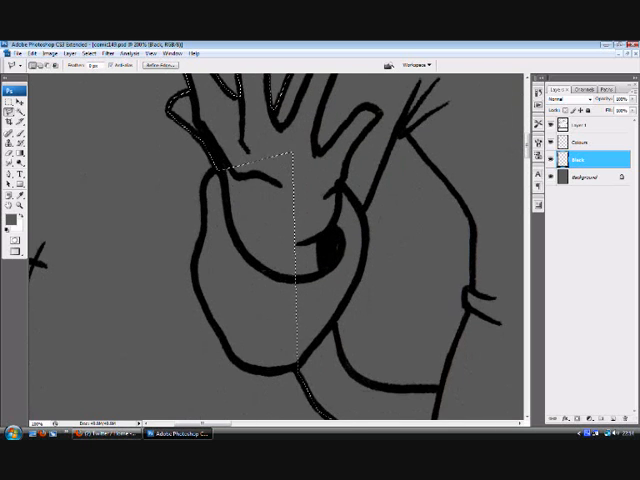
mouse_move(379, 125)
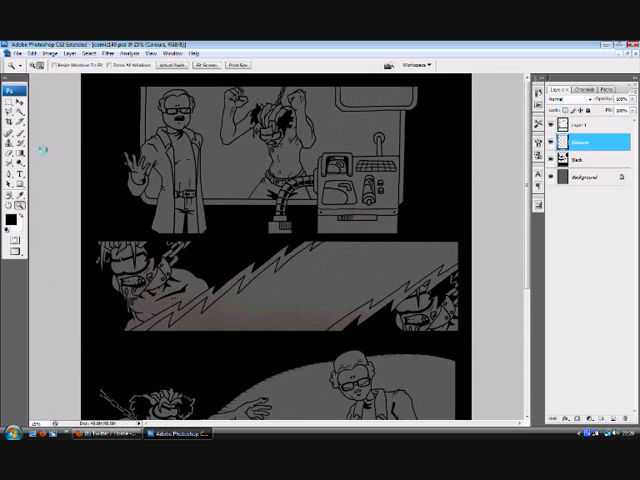
mouse_move(238, 206)
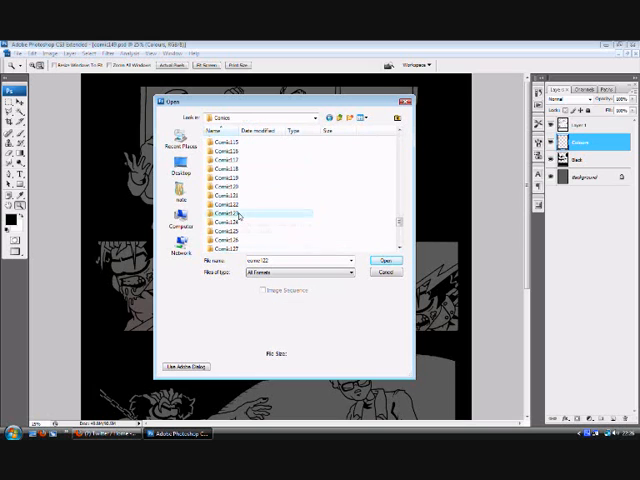
Open a numbered Comic folder inside the Comics folder in the Open dialog
left_click(385, 260)
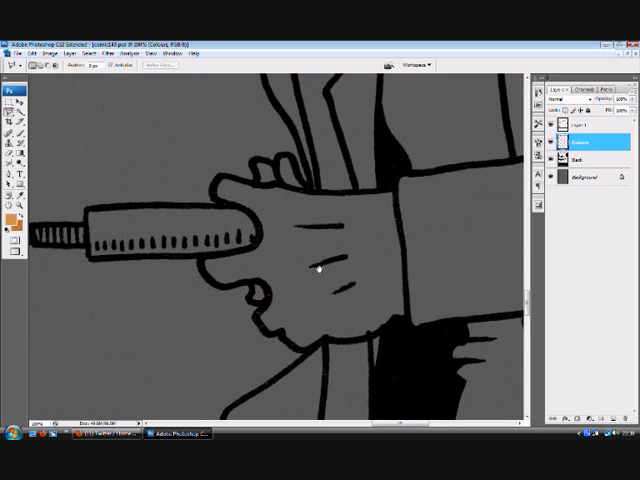
Fill the Doctor's face and bald head with orange skin tone and paint darker shading
left_click(319, 268)
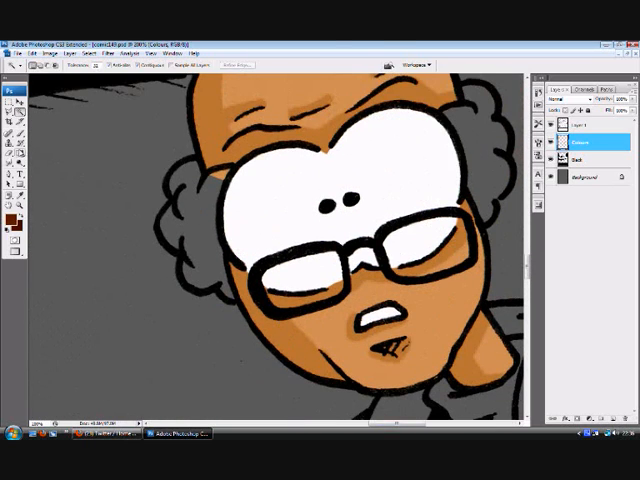
left_click(180, 200)
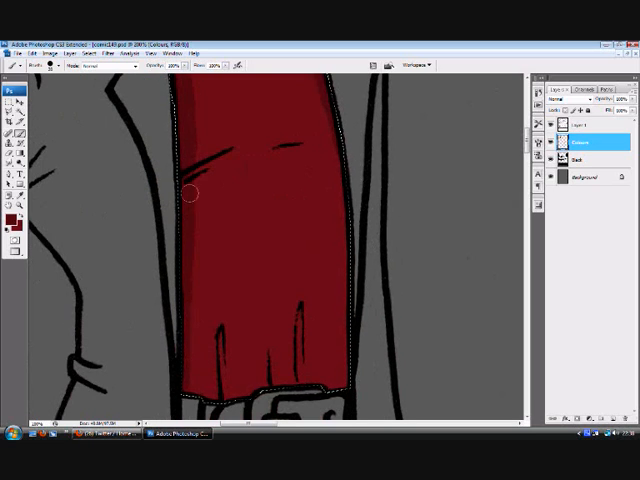
Brush darker red shading along the edge of the Doctor's shirt
left_click_drag(190, 190, 308, 170)
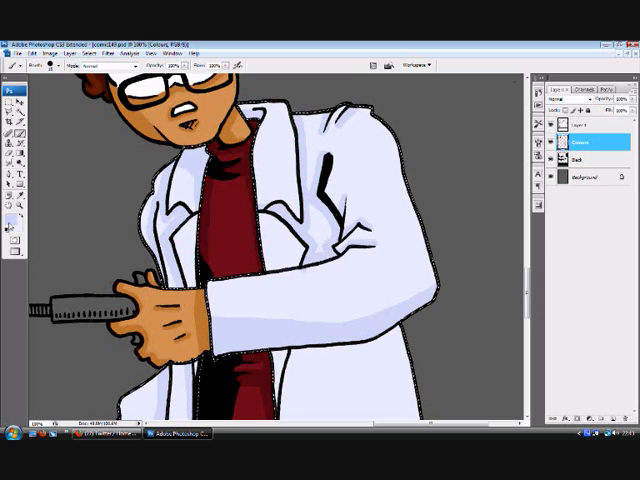
Scroll down to bring the lower half of the lab coat into view
scroll("down", 3)
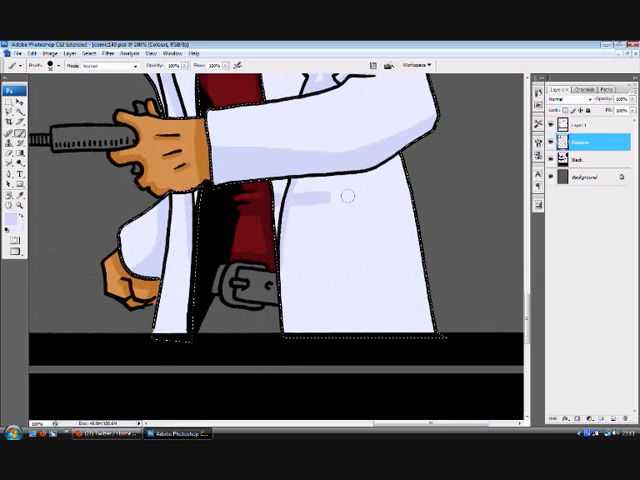